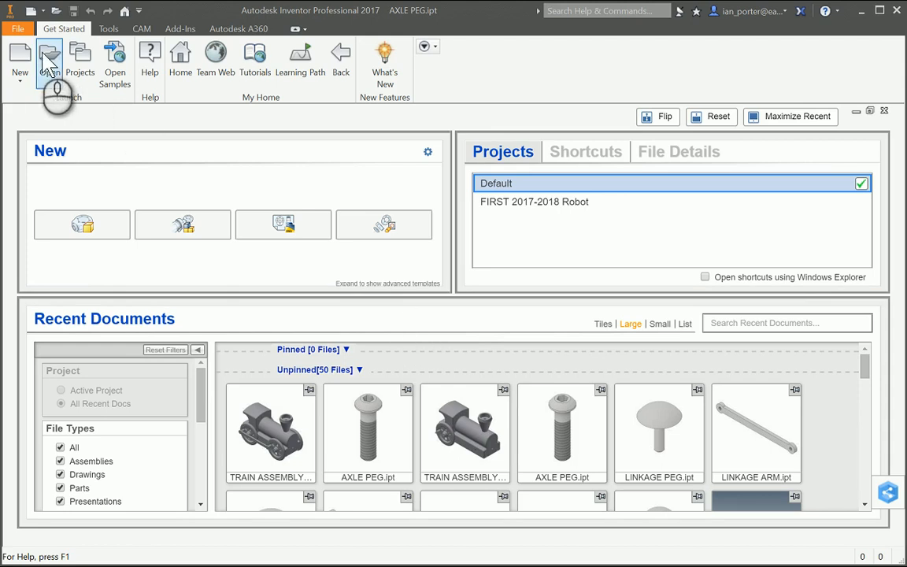
- Create a new part file and start its first 2D sketch on an origin plane
{"action": "left_click", "coordinate": [19, 55]}
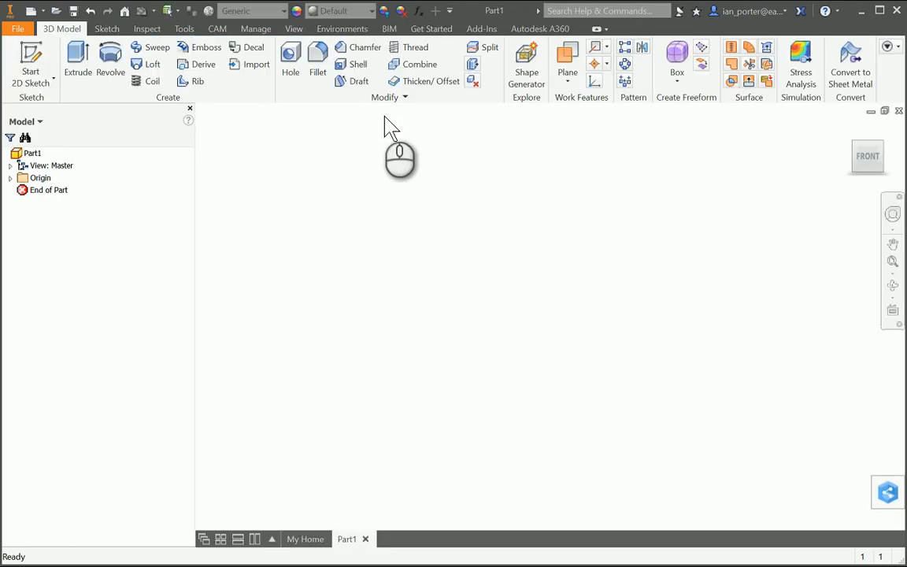
{"action": "left_click", "coordinate": [32, 60]}
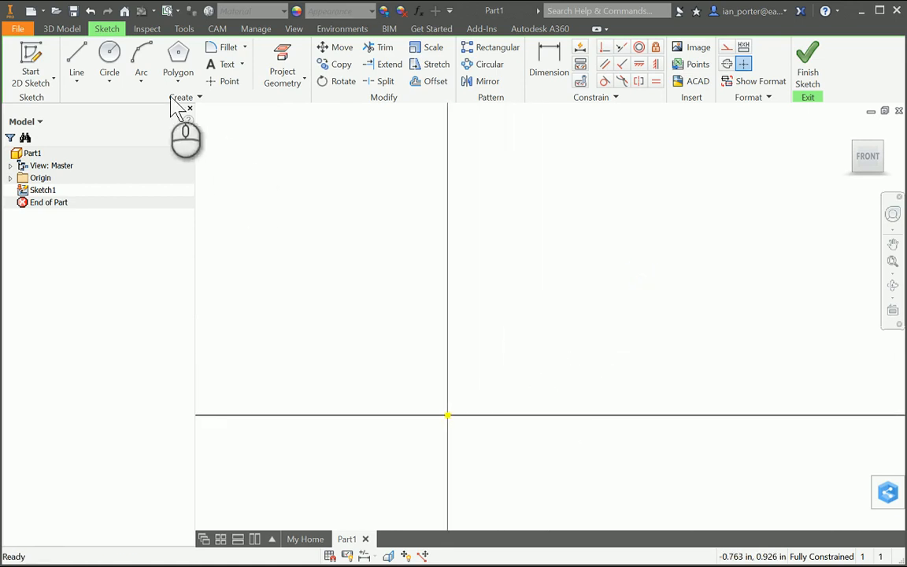
- Draw a 1.750 vertical line from the origin and a .250 by .250 bottom step
{"action": "left_click", "coordinate": [76, 55]}
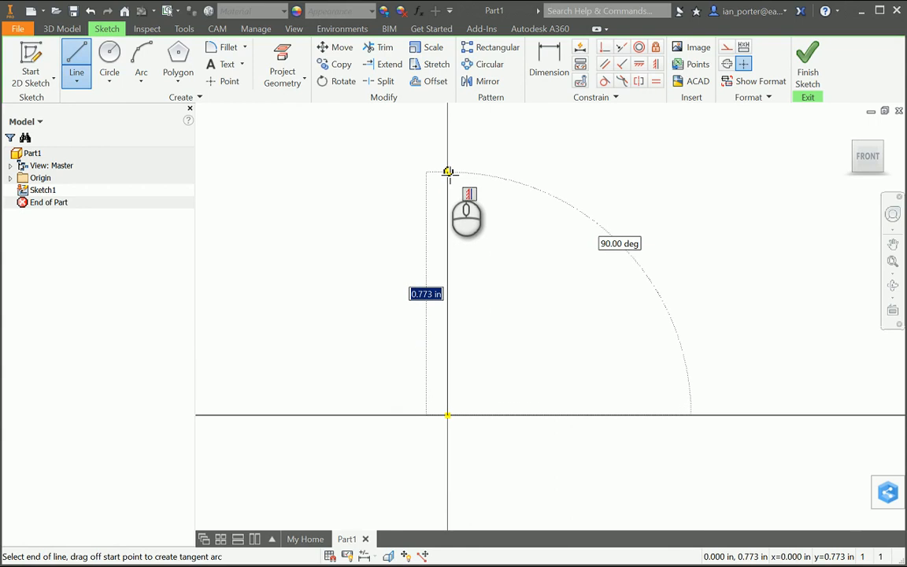
{"action": "type", "text": "1.750"}
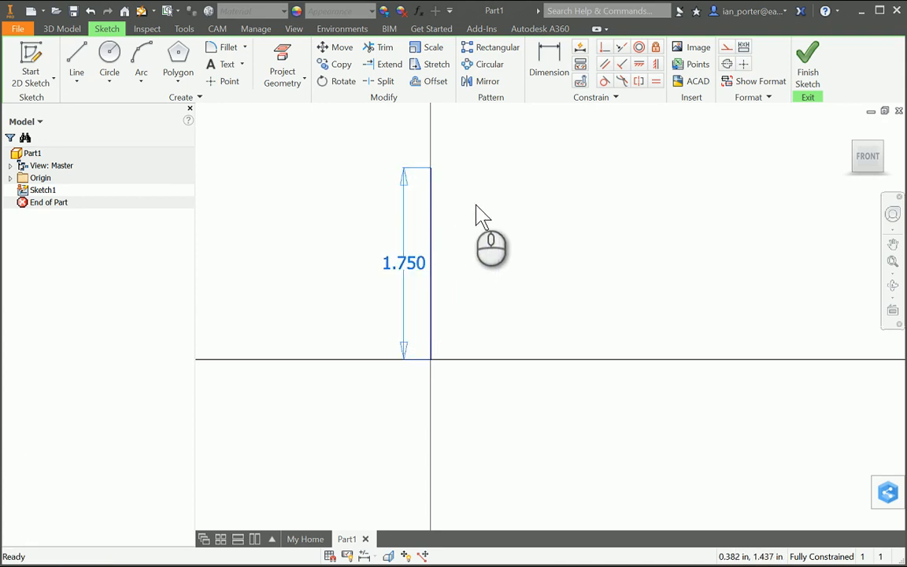
{"action": "left_click", "coordinate": [110, 55]}
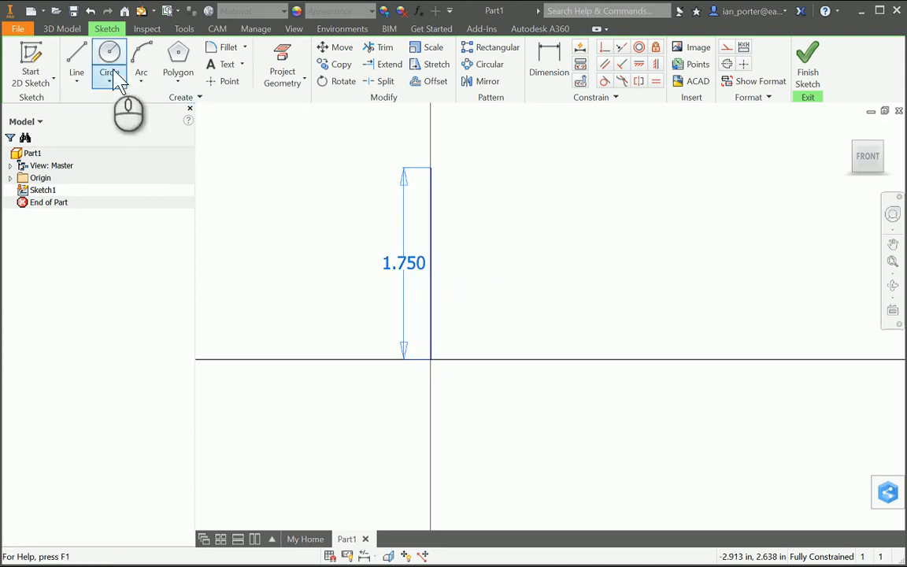
{"action": "left_click", "coordinate": [76, 55]}
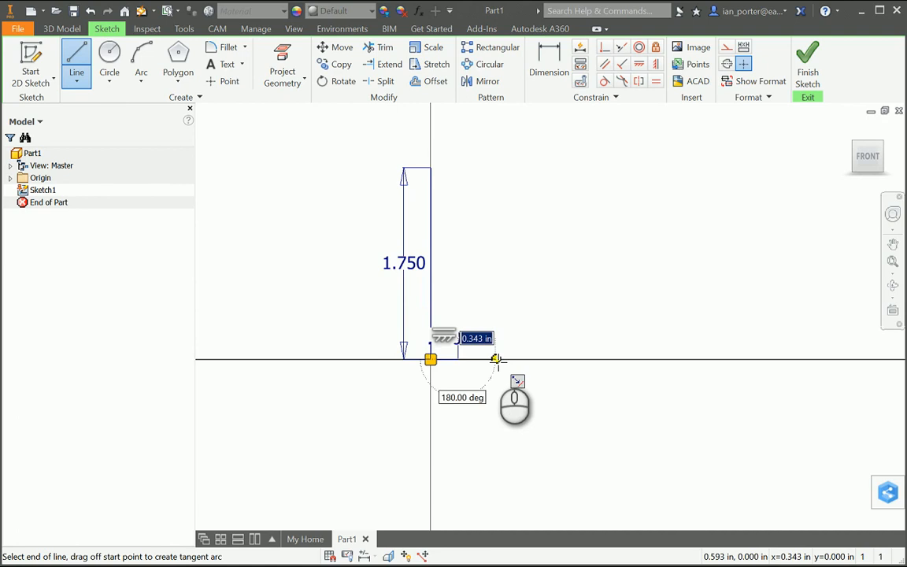
{"action": "right_click", "coordinate": [495, 359]}
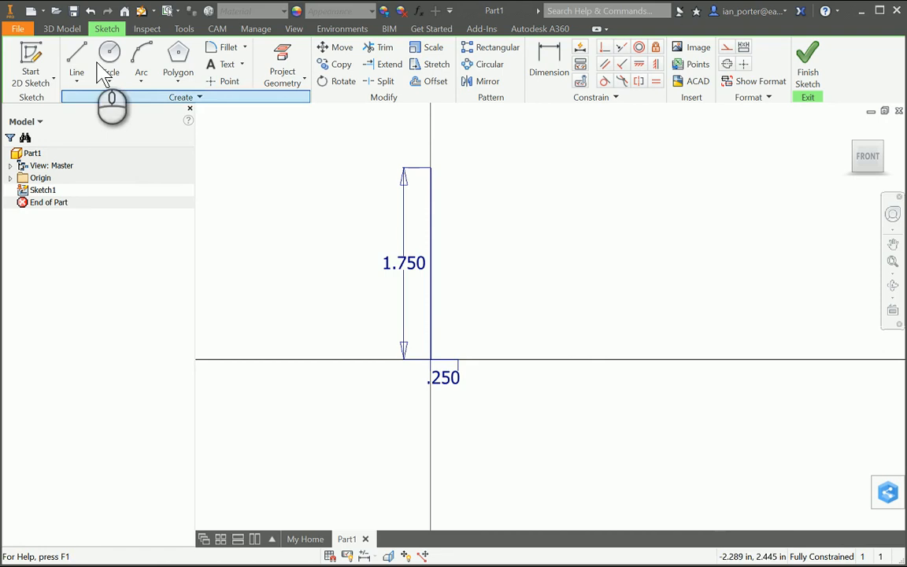
{"action": "left_click", "coordinate": [75, 60]}
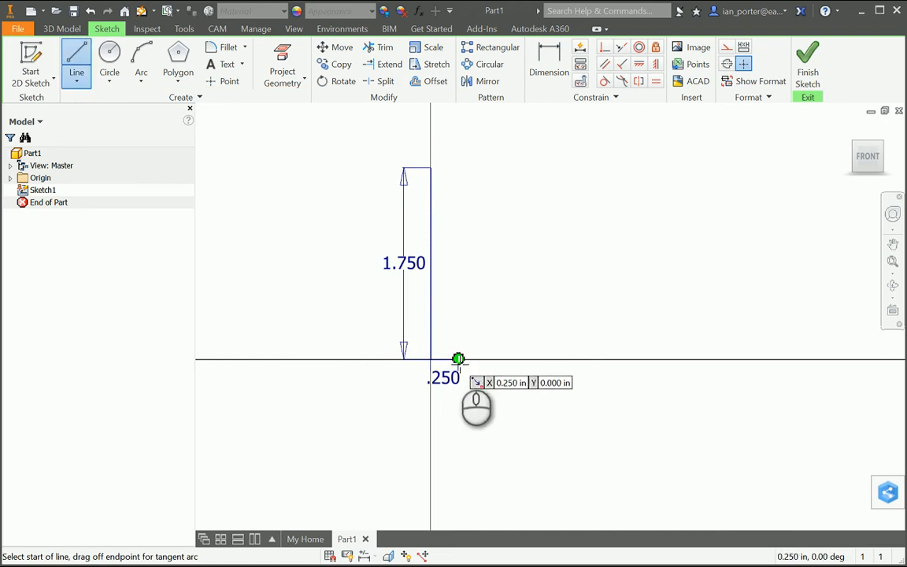
{"action": "mouse_move", "coordinate": [460, 360]}
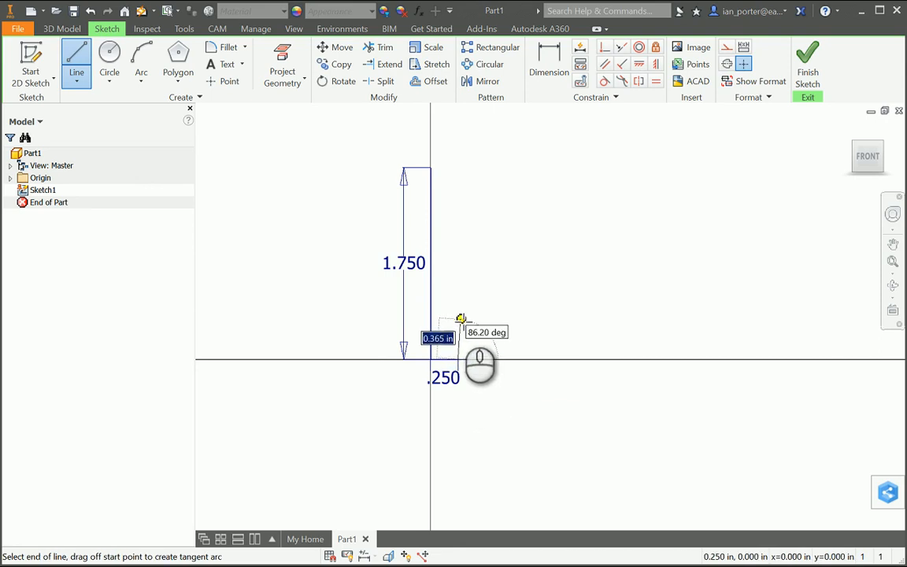
{"action": "mouse_move", "coordinate": [458, 316]}
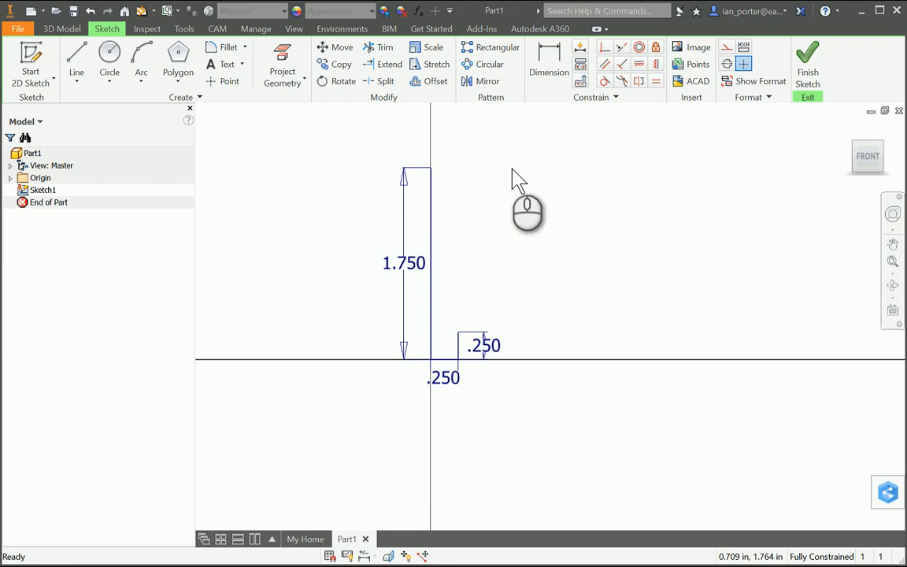
- Close the profile with a .625 top edge, a .250 drop and a slanted side to the step
{"action": "left_click", "coordinate": [76, 60]}
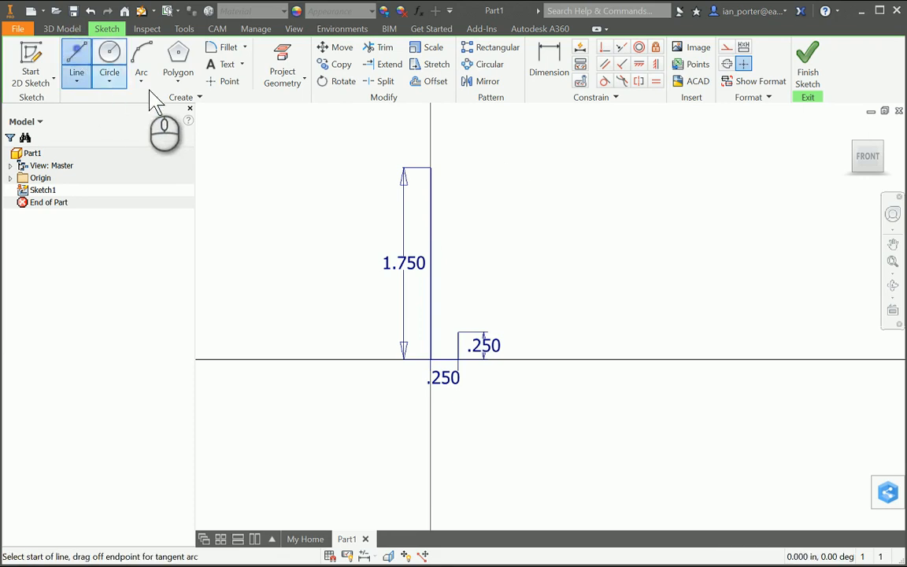
{"action": "mouse_move", "coordinate": [441, 189]}
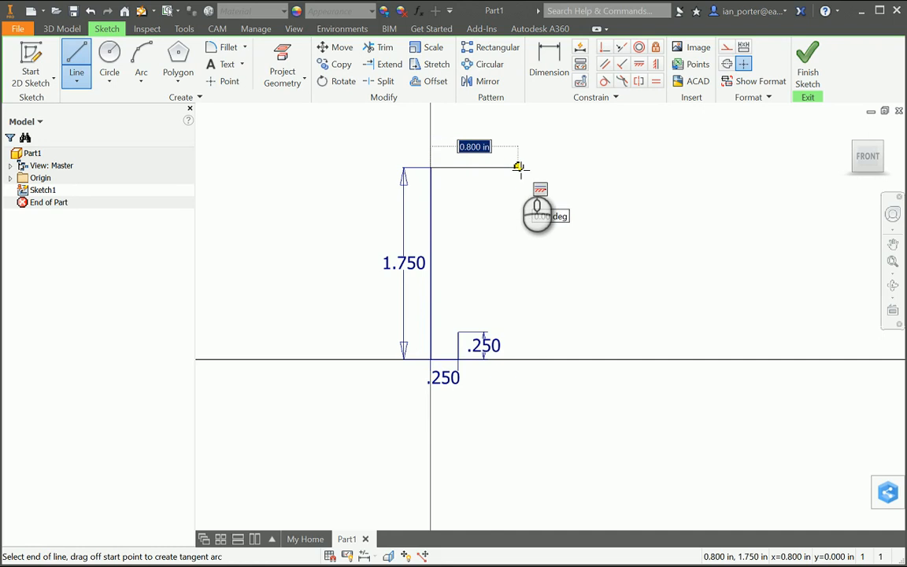
{"action": "type", "text": "1.2"}
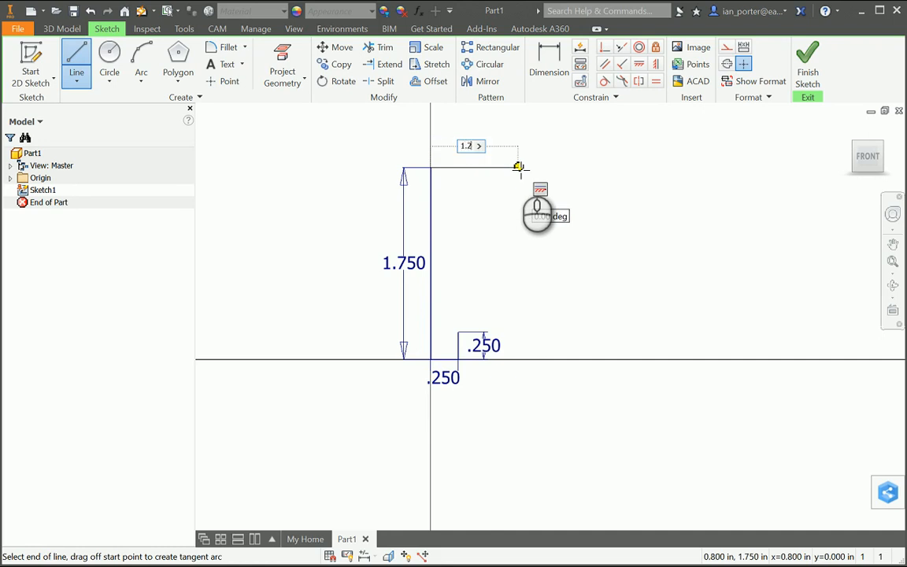
{"action": "type", "text": "25"}
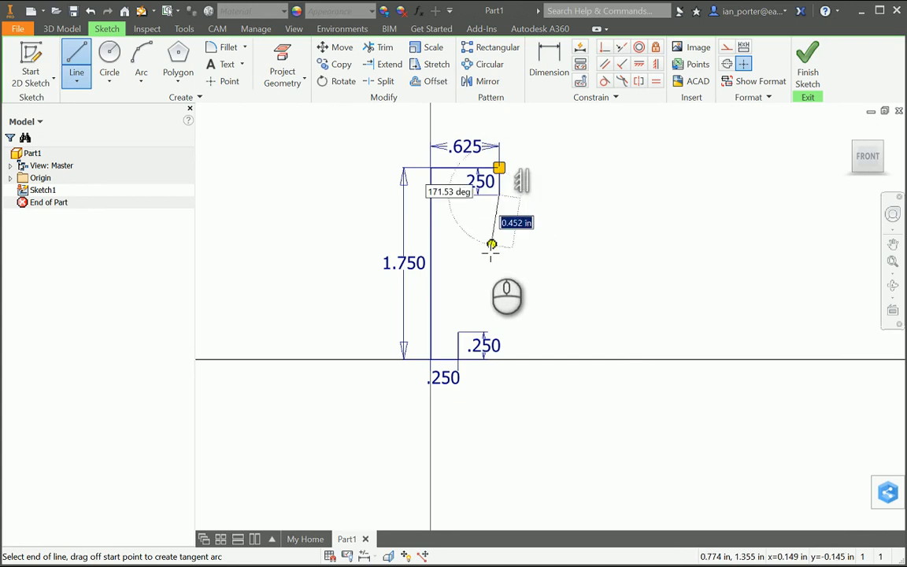
{"action": "left_click_drag", "start_coordinate": [491, 244], "coordinate": [480, 262]}
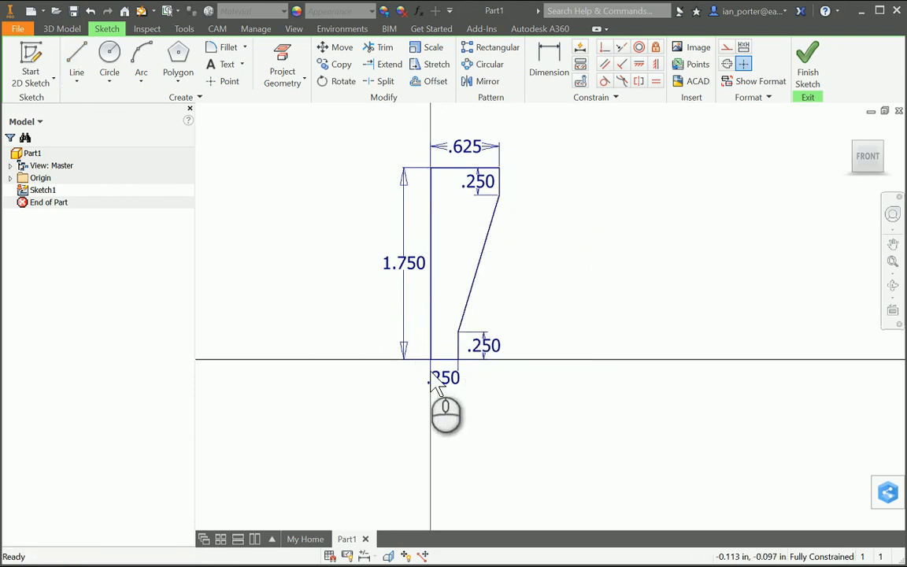
{"action": "mouse_move", "coordinate": [536, 244]}
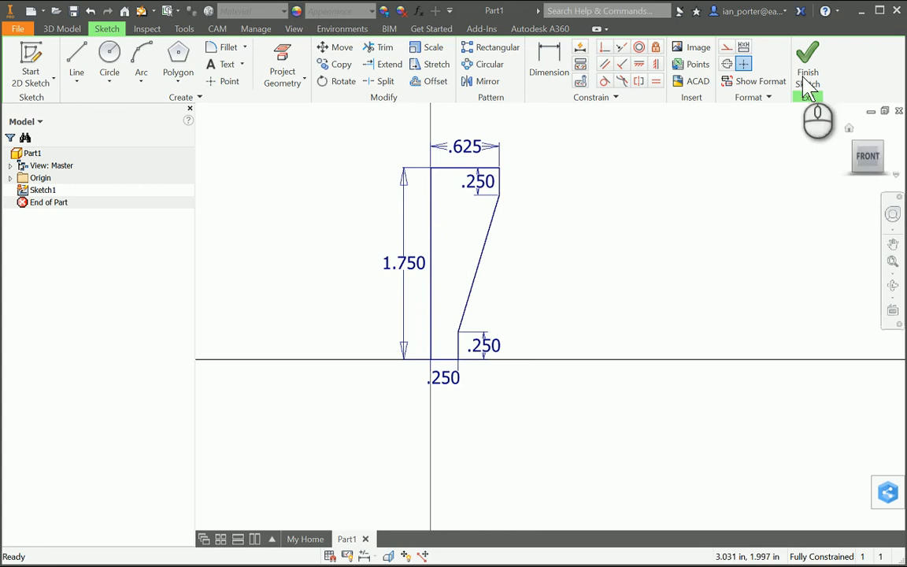
- Finish the sketch and revolve the profile into a full tapered solid (Revolution1)
{"action": "left_click", "coordinate": [806, 63]}
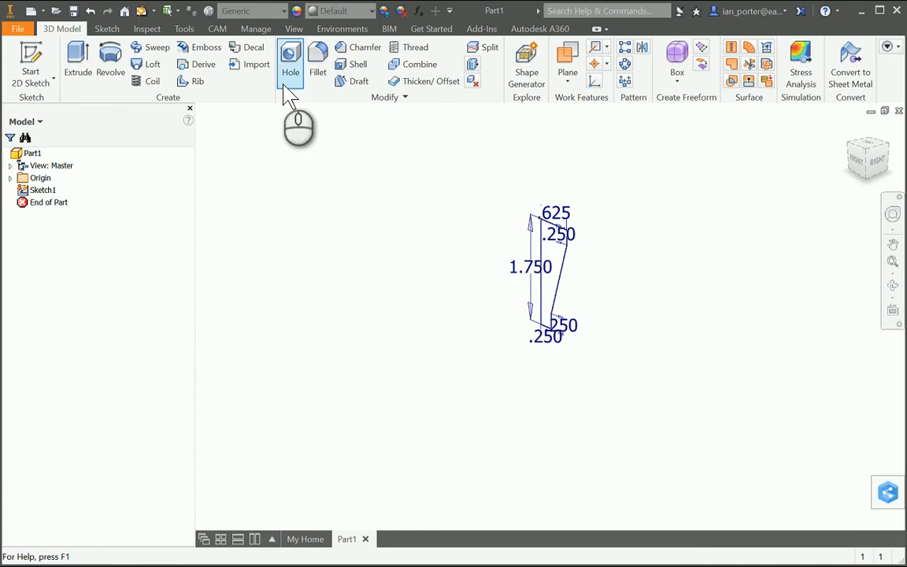
{"action": "left_click", "coordinate": [111, 60]}
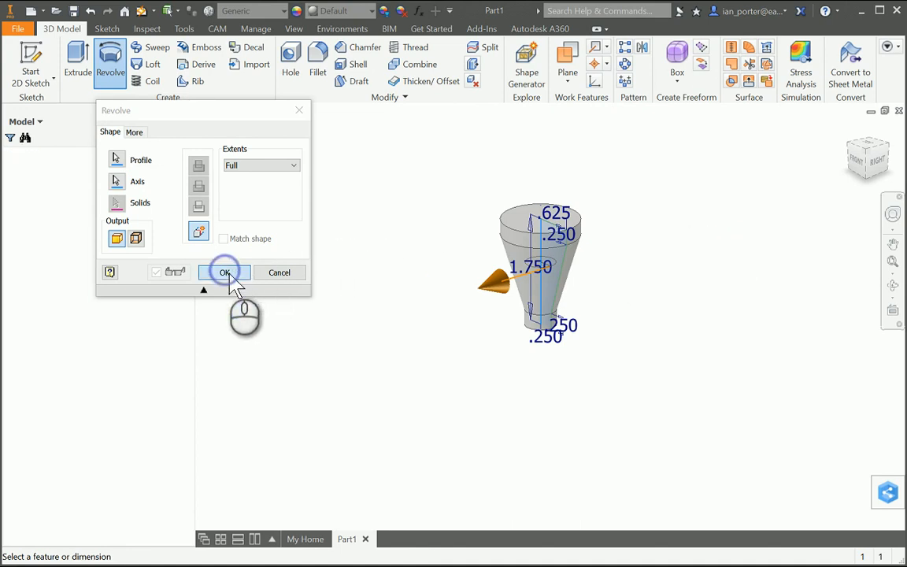
{"action": "left_click", "coordinate": [224, 271]}
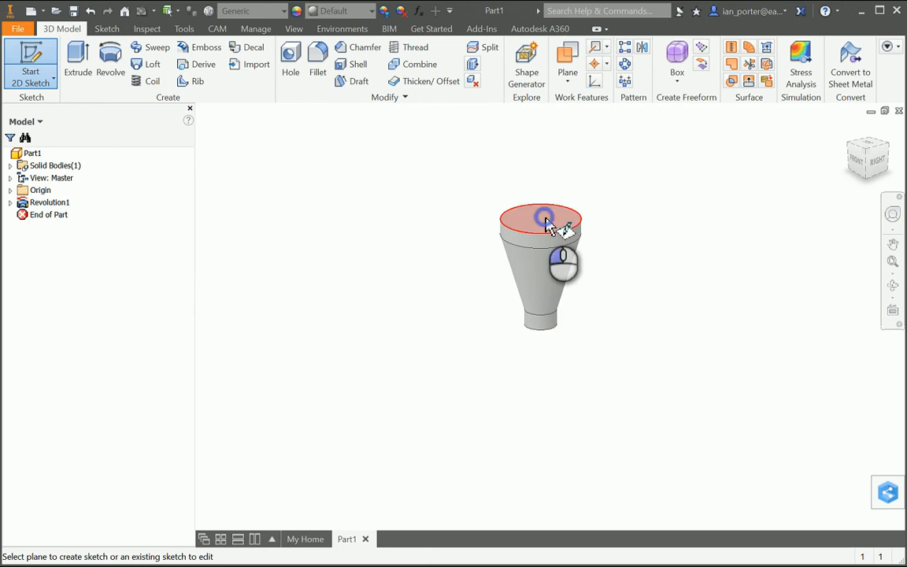
- Sketch a single center point on the solid's top face and finish the sketch
{"action": "left_click", "coordinate": [542, 219]}
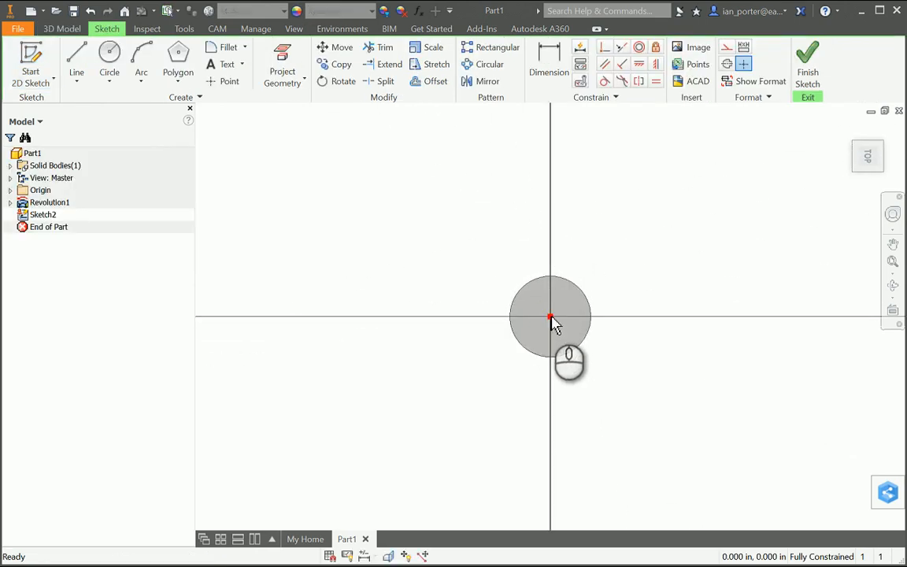
{"action": "left_click", "coordinate": [551, 316]}
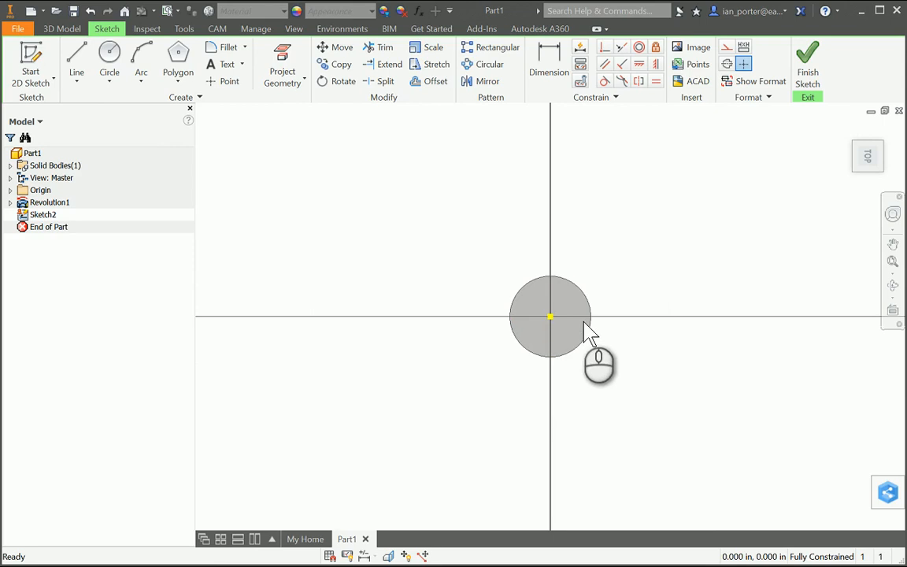
{"action": "left_click", "coordinate": [282, 60]}
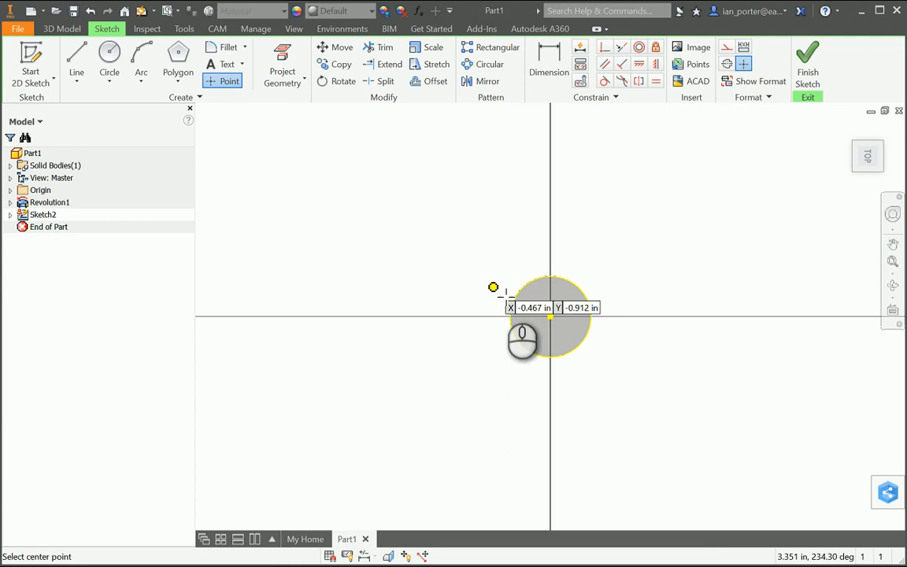
{"action": "mouse_move", "coordinate": [551, 314]}
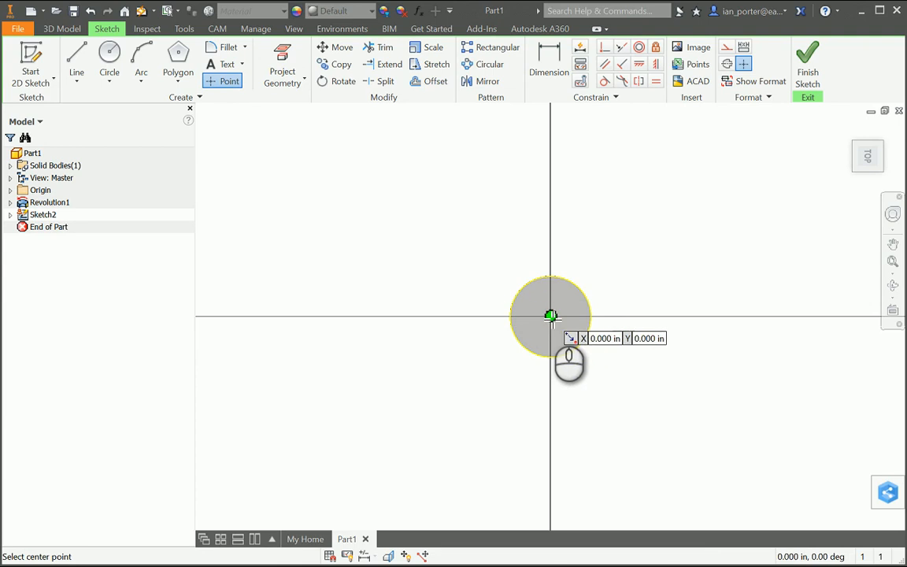
{"action": "right_click", "coordinate": [551, 316]}
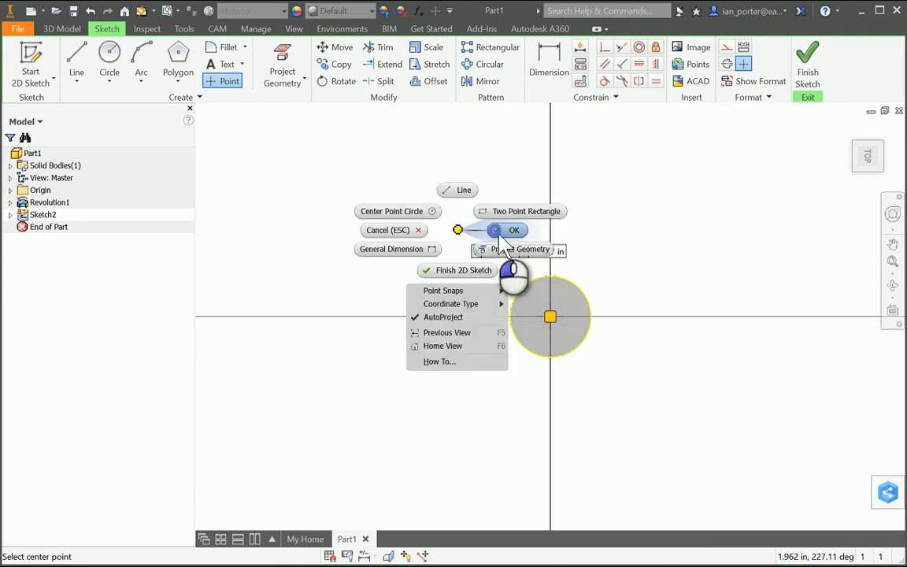
{"action": "left_click", "coordinate": [513, 230]}
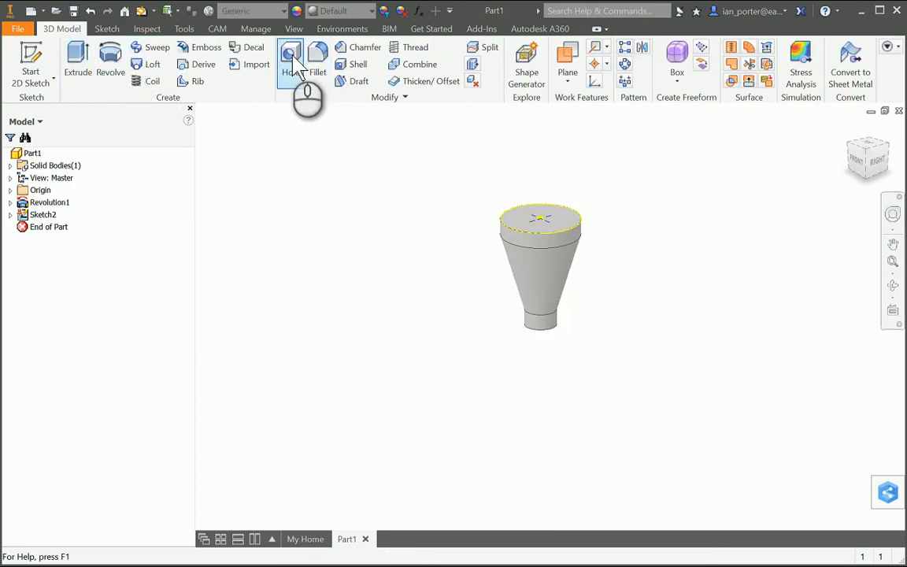
- Start a counterbore hole ending at a distance, with .875 counterbore and .375 values
{"action": "left_click", "coordinate": [289, 60]}
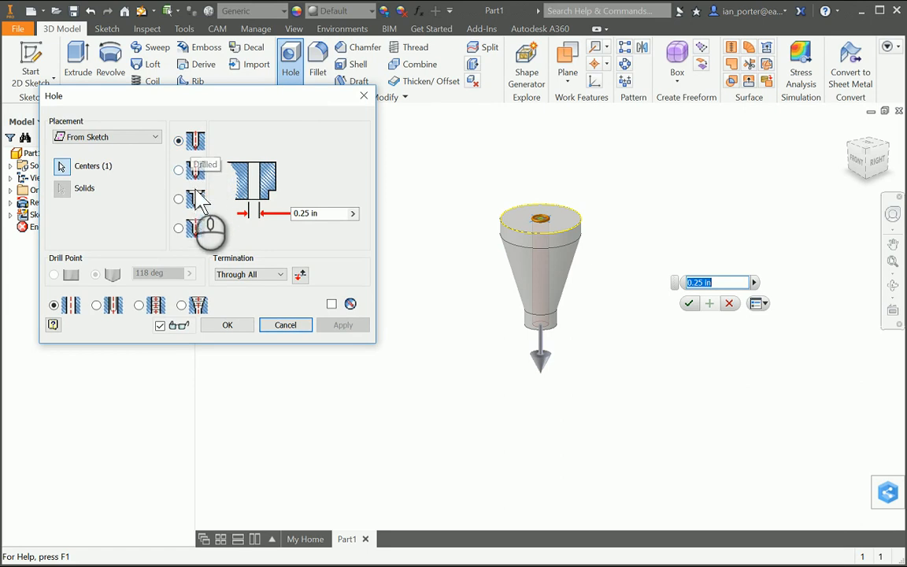
{"action": "mouse_move", "coordinate": [202, 213]}
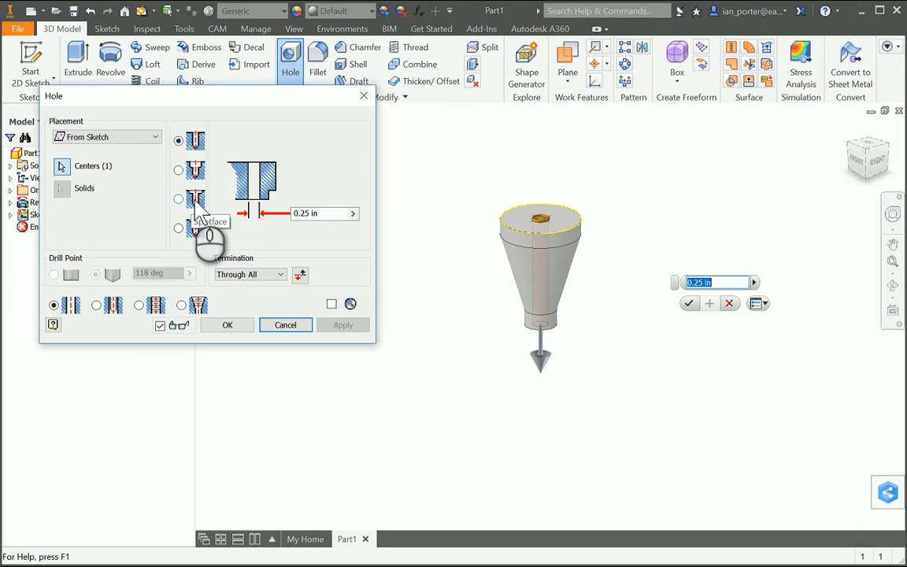
{"action": "mouse_move", "coordinate": [195, 173]}
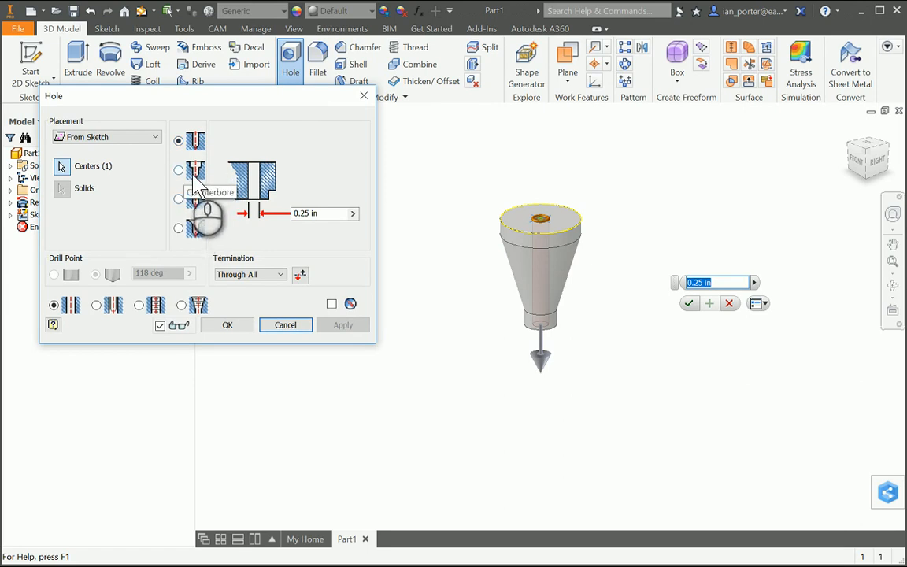
{"action": "left_click", "coordinate": [178, 170]}
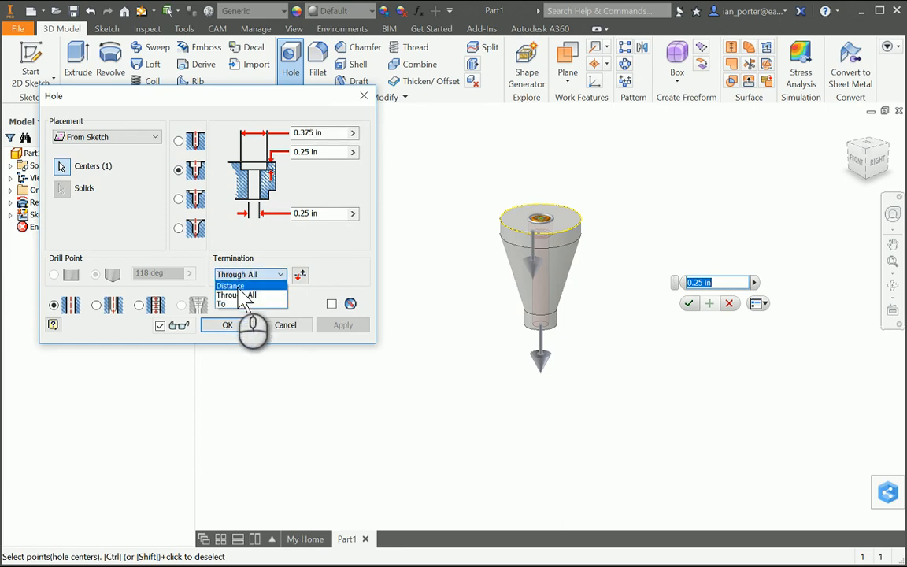
{"action": "left_click", "coordinate": [230, 285]}
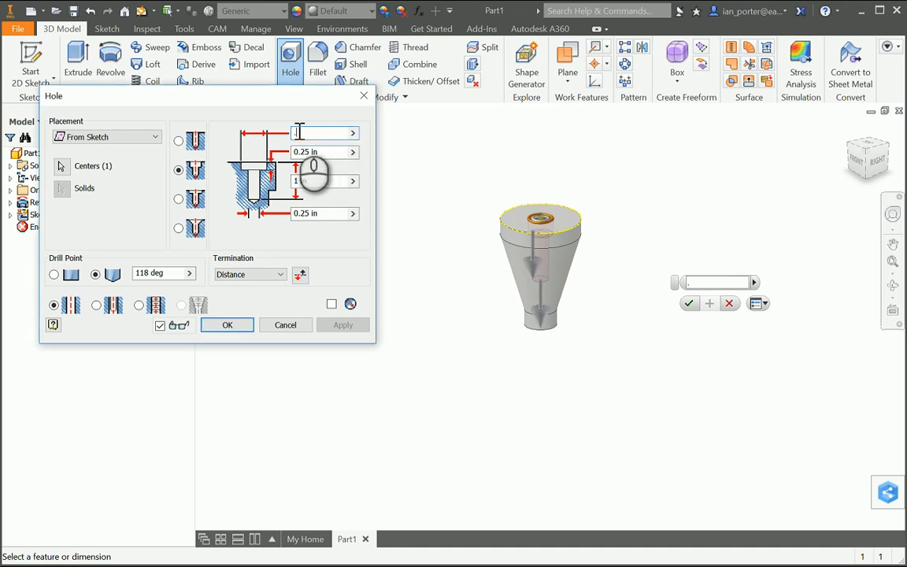
{"action": "type", "text": ".875"}
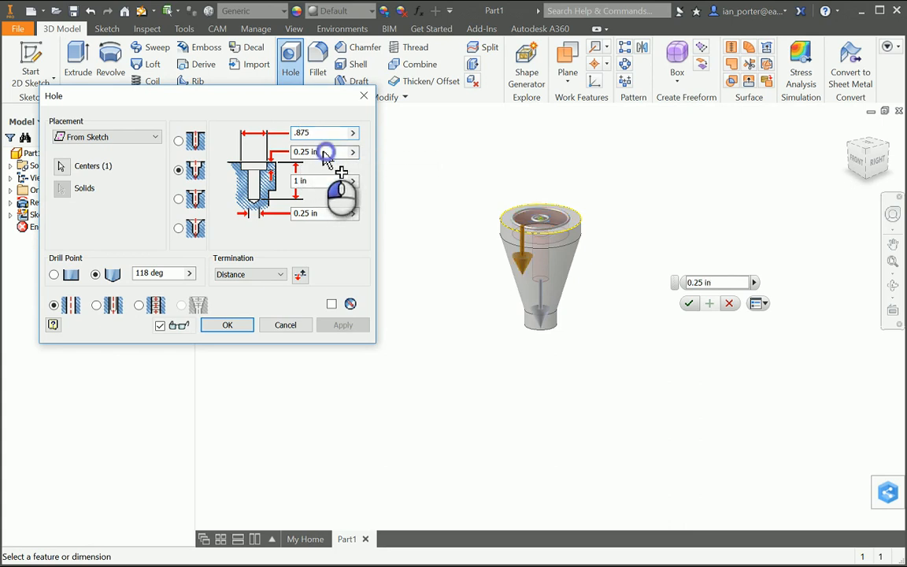
{"action": "type", "text": ".3"}
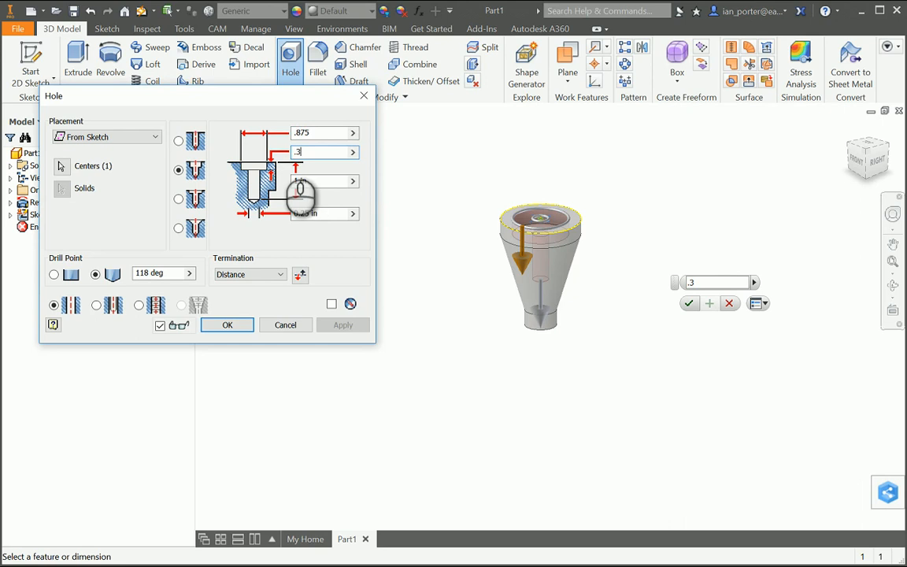
{"action": "type", "text": "375"}
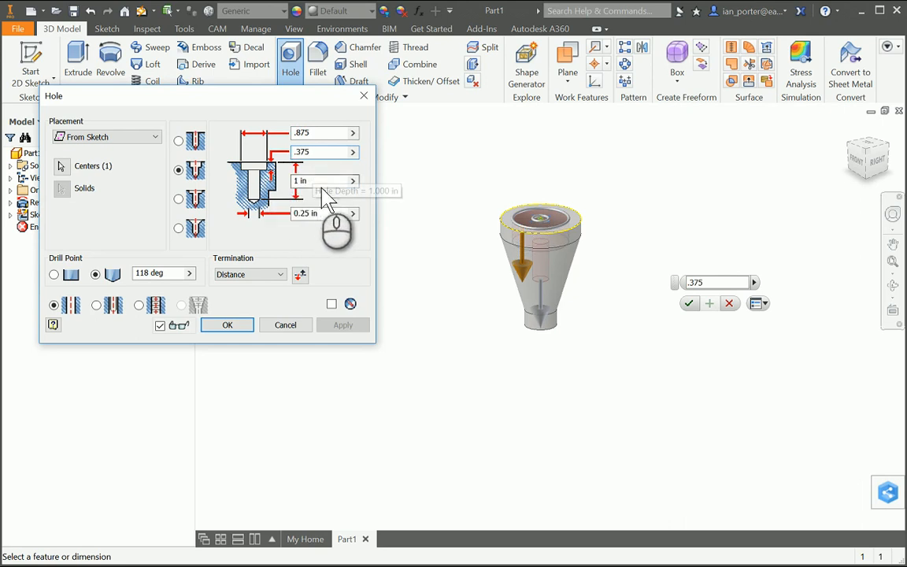
- Set the hole depth to 1.5 and drill diameter to .375, then create Hole1
{"action": "left_click", "coordinate": [318, 181]}
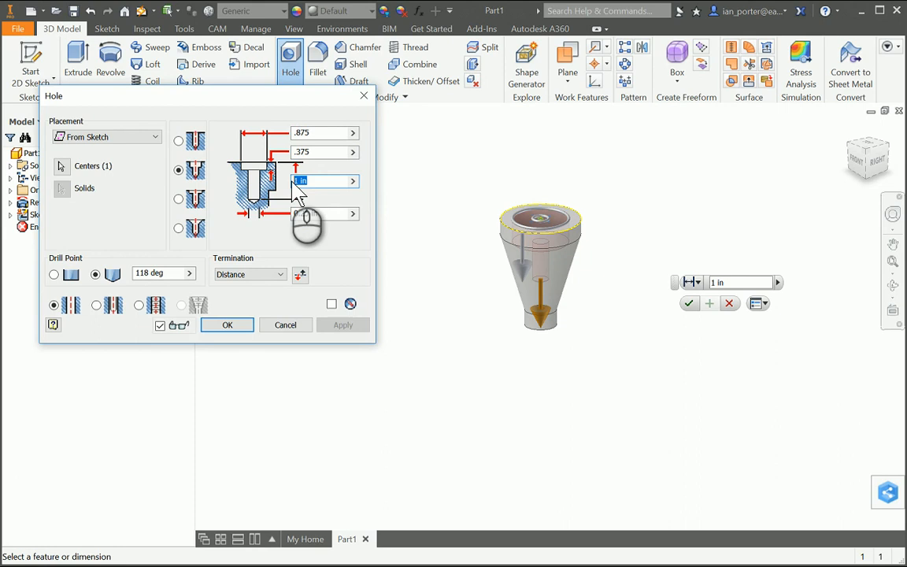
{"action": "type", "text": "1.5"}
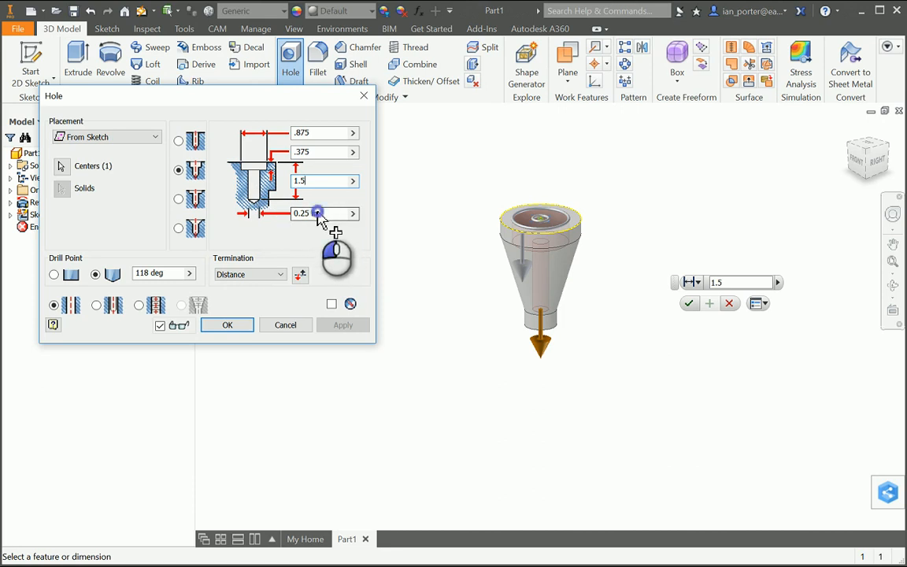
{"action": "left_click", "coordinate": [318, 214]}
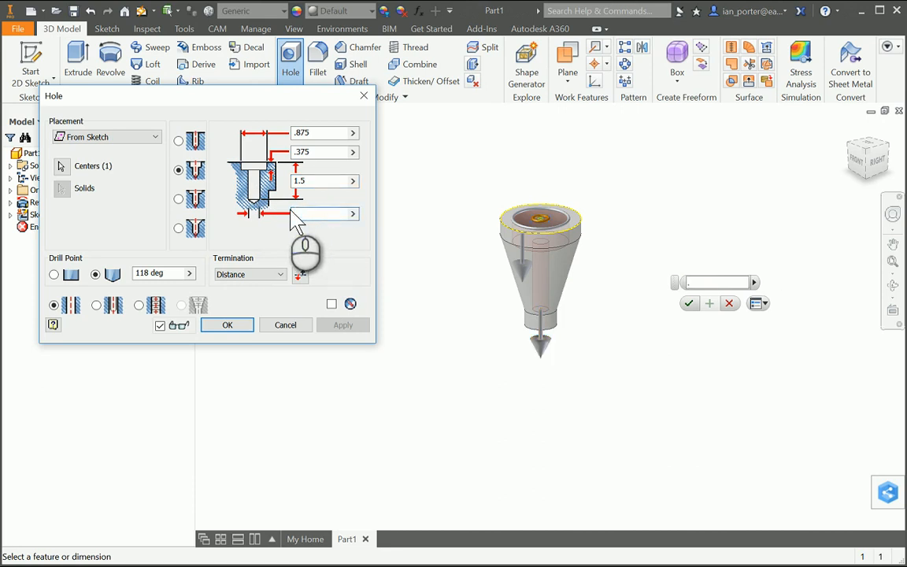
{"action": "type", "text": ".375"}
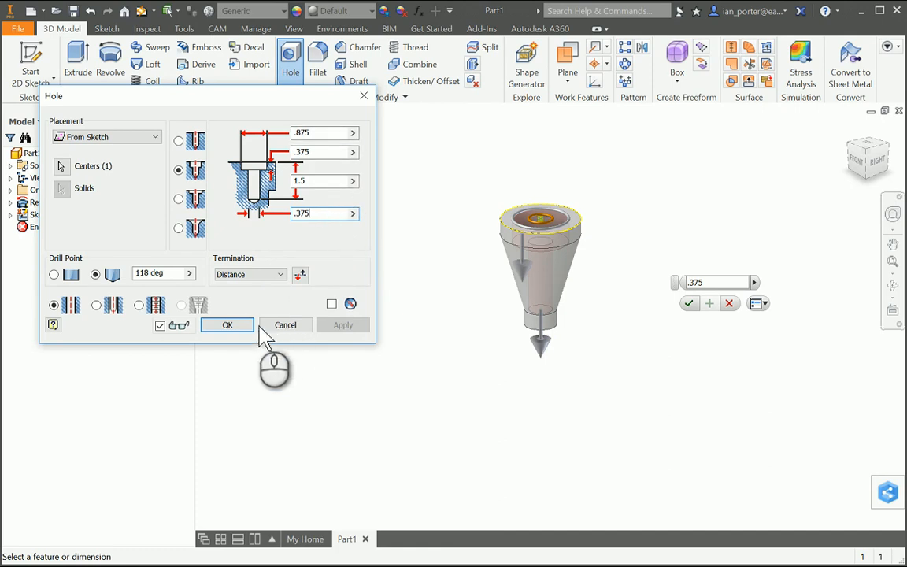
{"action": "left_click", "coordinate": [227, 324]}
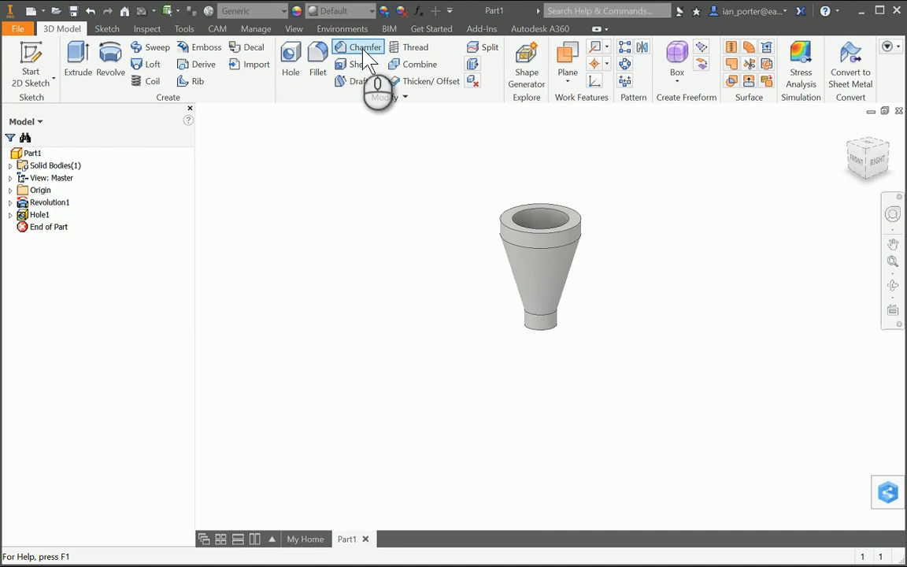
- Set up a distance-and-angle chamfer of .25 by 15 degrees
{"action": "left_click", "coordinate": [362, 47]}
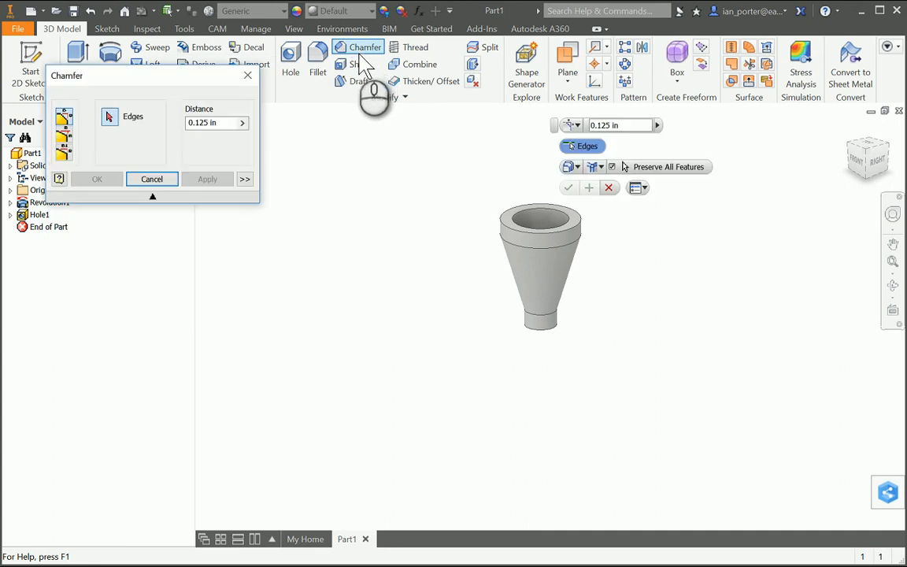
{"action": "left_click_drag", "start_coordinate": [66, 75], "coordinate": [142, 142]}
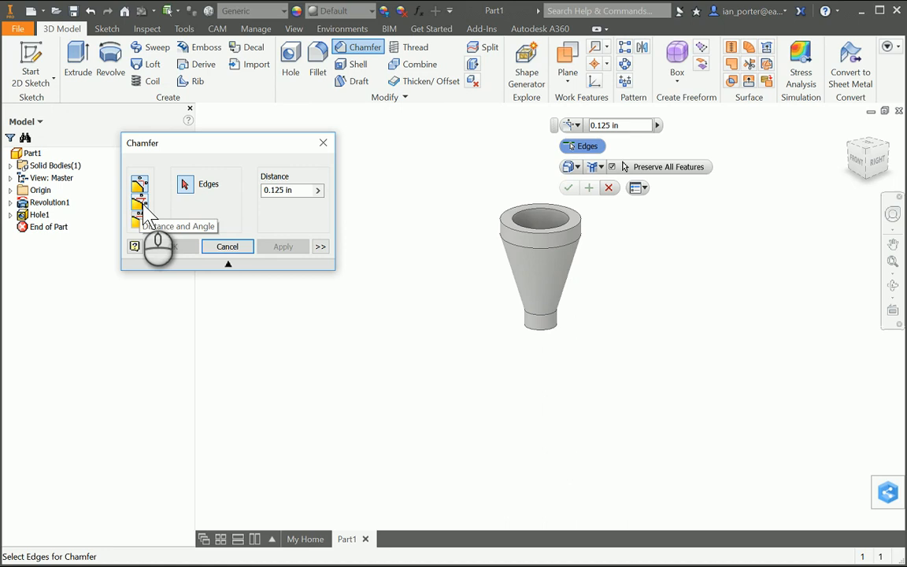
{"action": "left_click", "coordinate": [141, 196]}
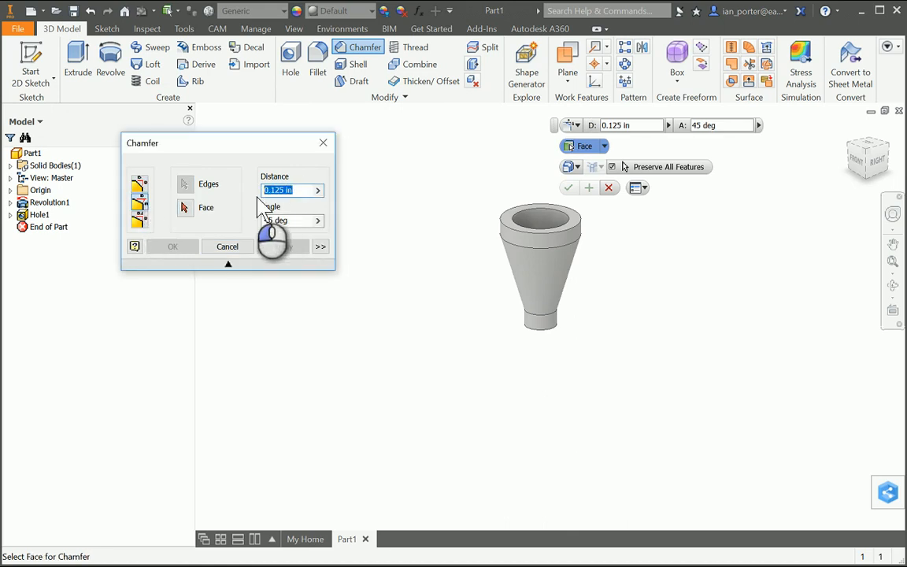
{"action": "type", "text": ".25"}
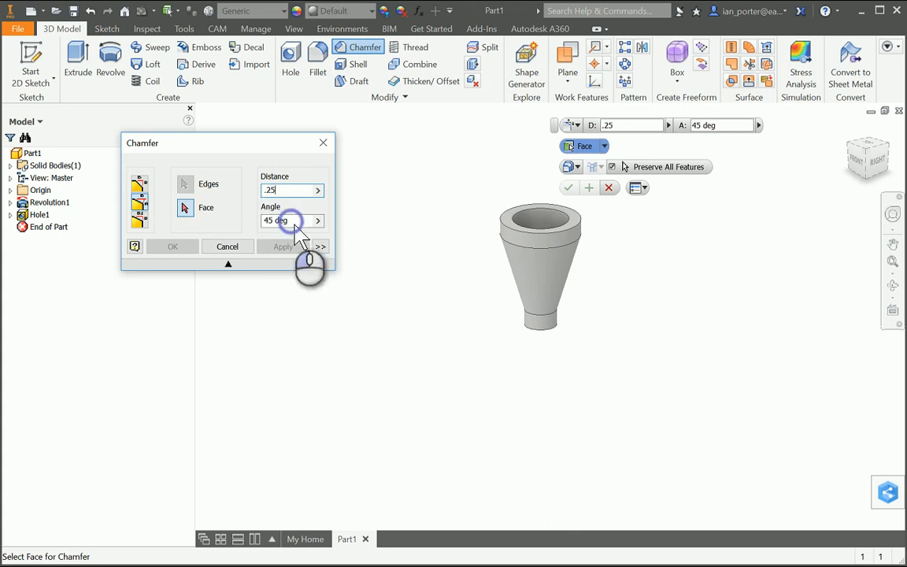
{"action": "left_click", "coordinate": [283, 220]}
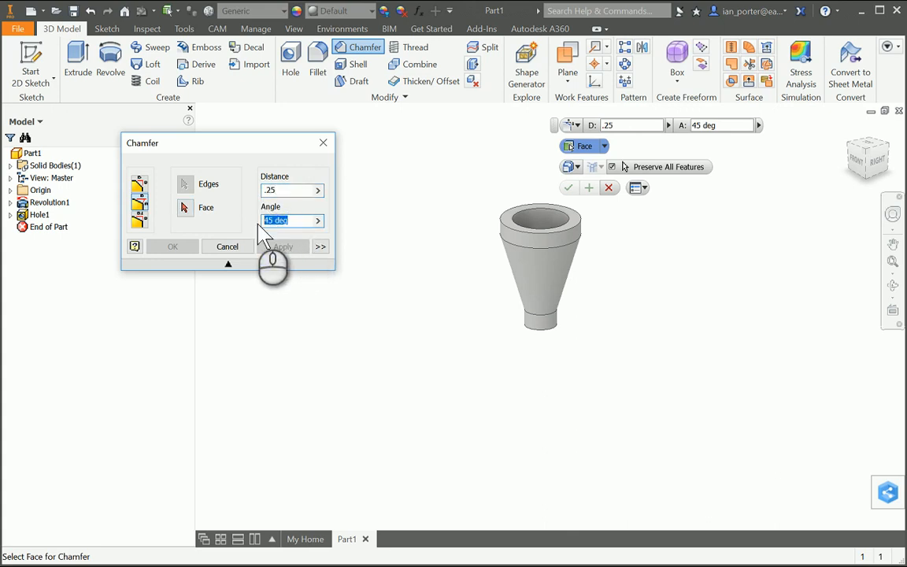
{"action": "type", "text": "15"}
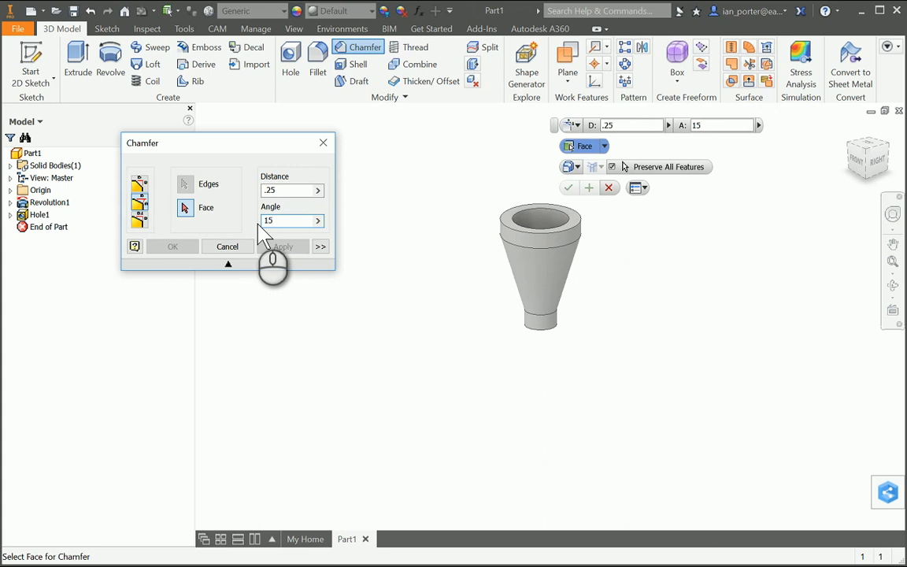
{"action": "mouse_move", "coordinate": [512, 240]}
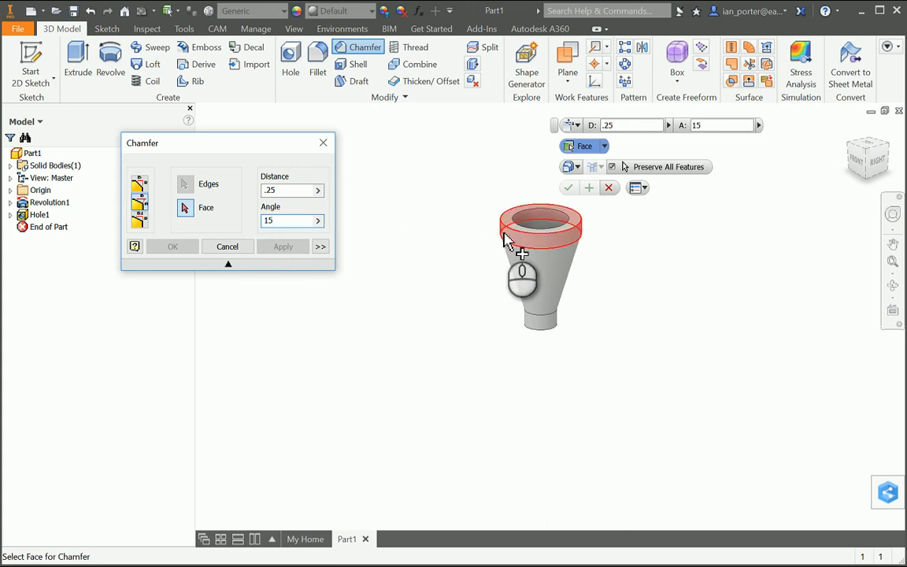
{"action": "mouse_move", "coordinate": [567, 260]}
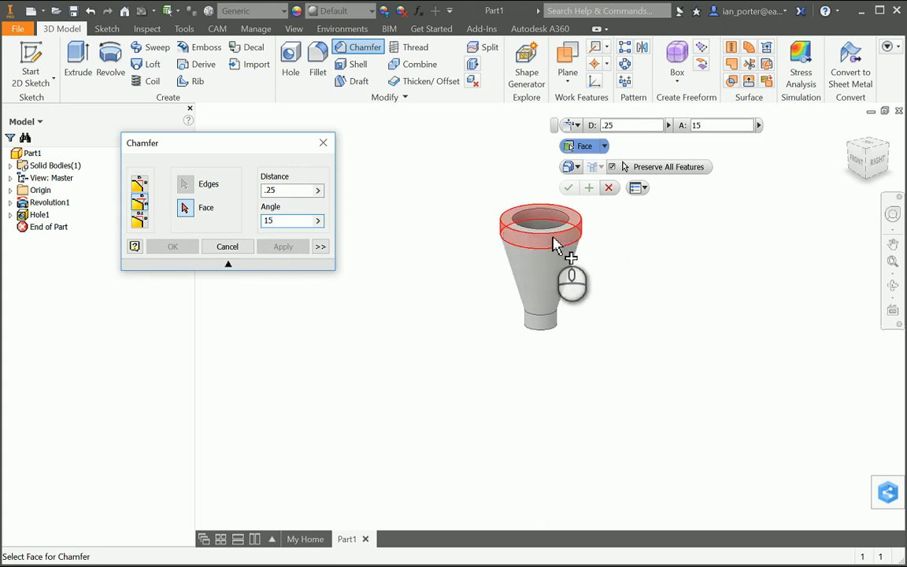
- Apply the chamfer to the top face's outer edge, creating Chamfer1
{"action": "left_click", "coordinate": [185, 182]}
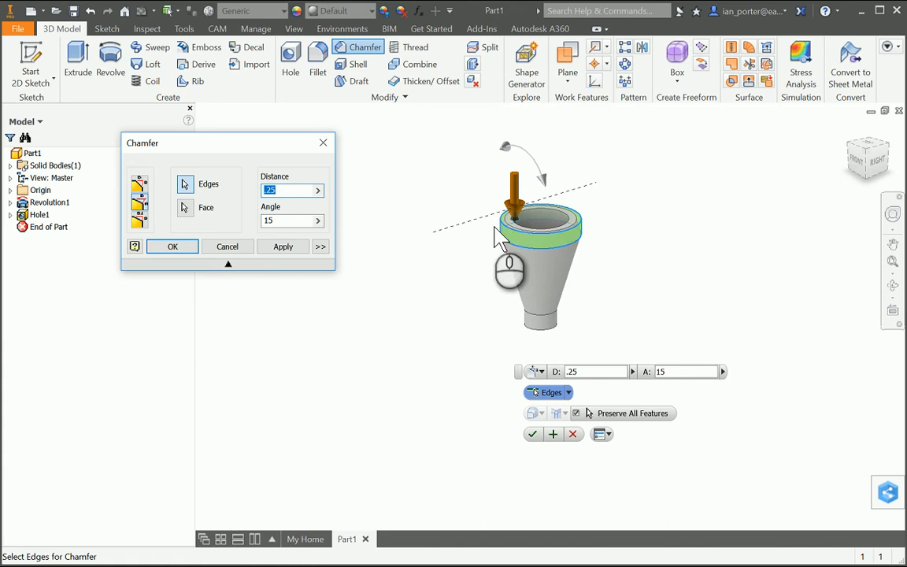
{"action": "left_click", "coordinate": [173, 245]}
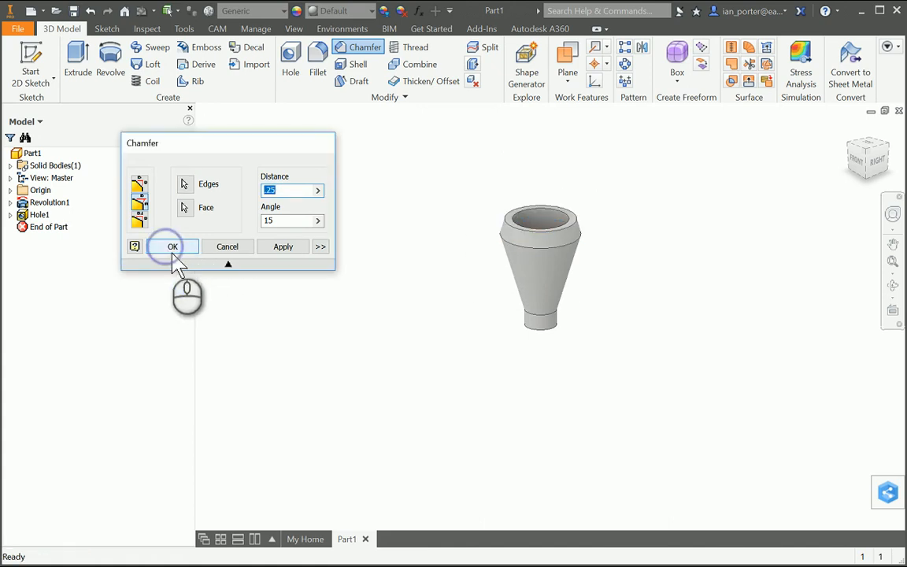
{"action": "left_click", "coordinate": [173, 245]}
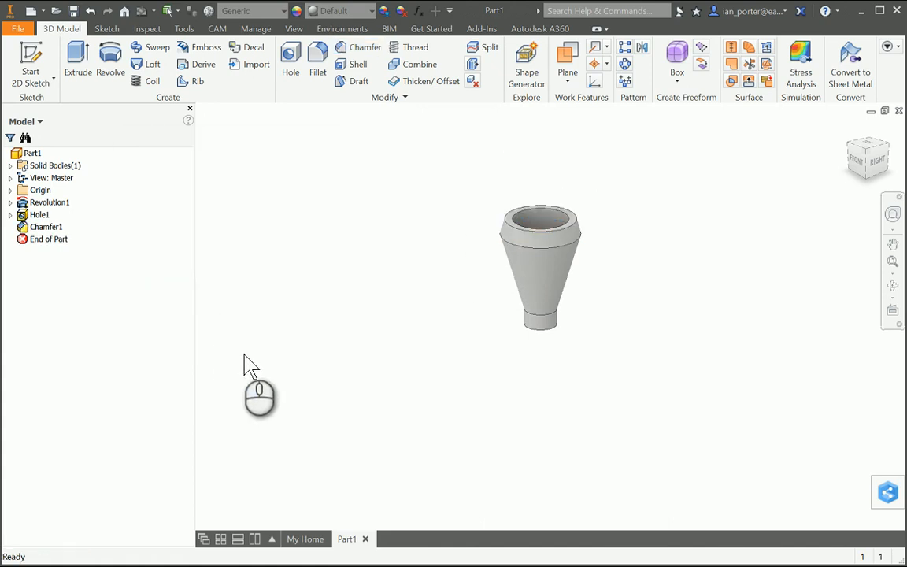
{"action": "mouse_move", "coordinate": [512, 407]}
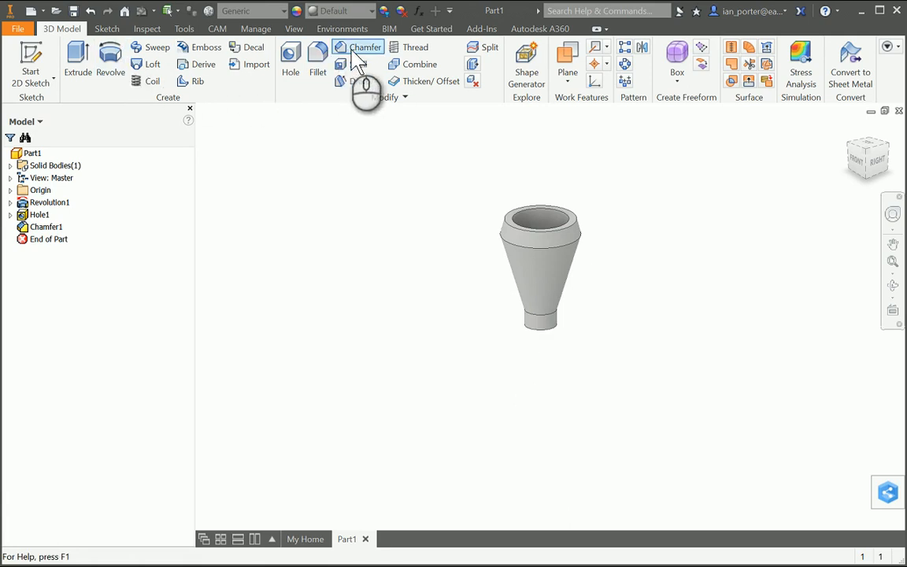
- Add a .01 single-distance chamfer to the part's bottom edge (Chamfer2)
{"action": "left_click", "coordinate": [365, 47]}
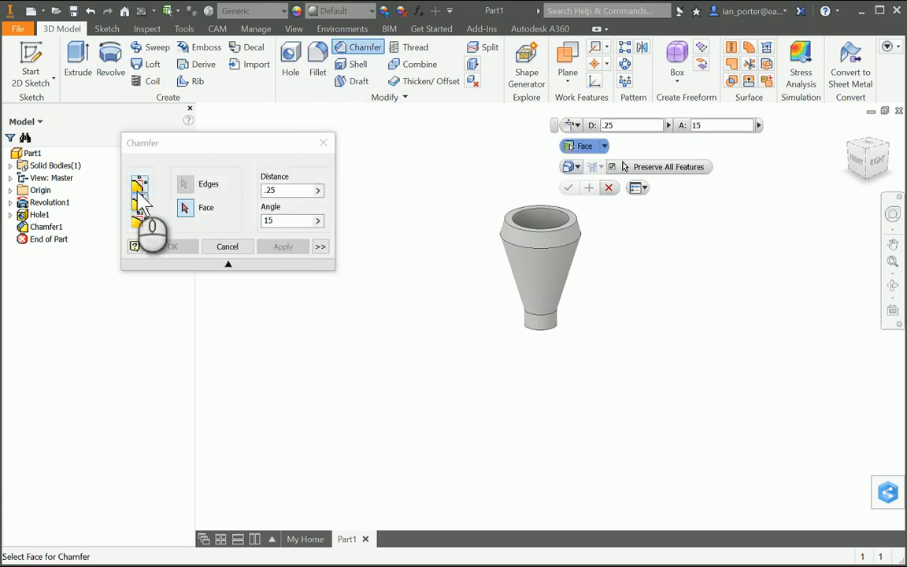
{"action": "left_click", "coordinate": [139, 181]}
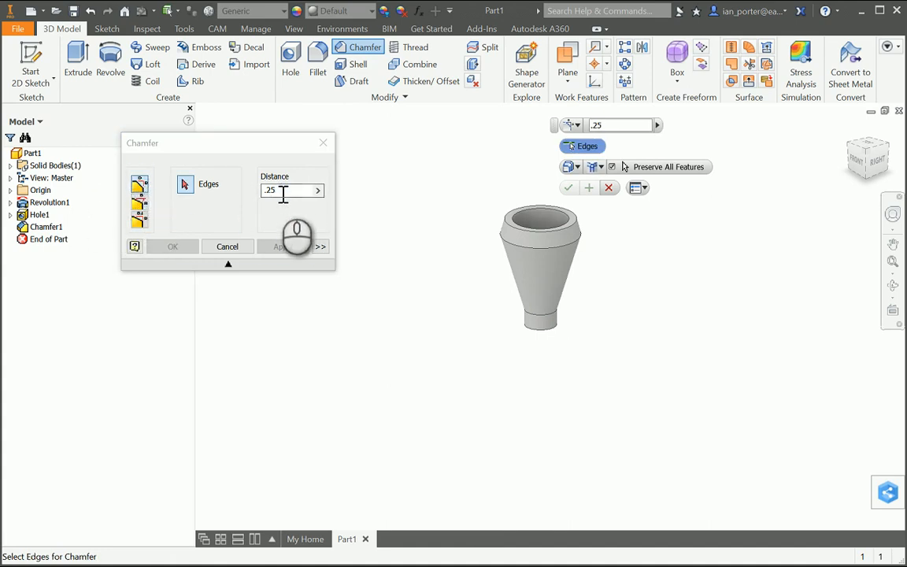
{"action": "type", "text": ".01"}
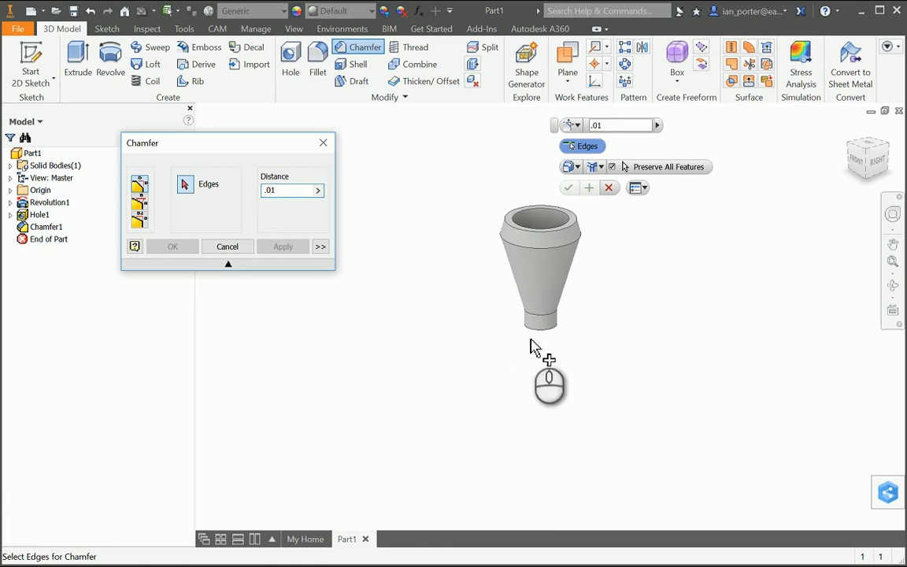
{"action": "left_click", "coordinate": [528, 326]}
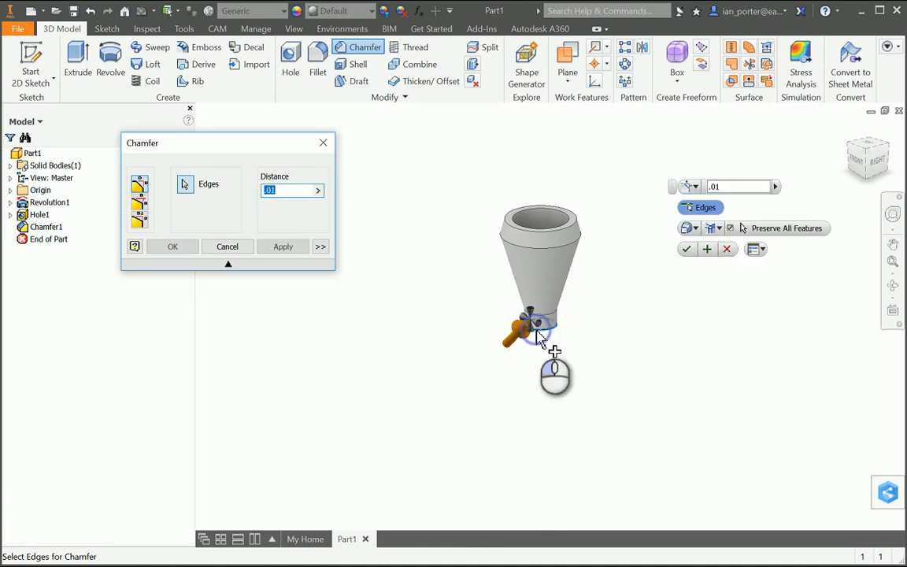
{"action": "left_click", "coordinate": [173, 245]}
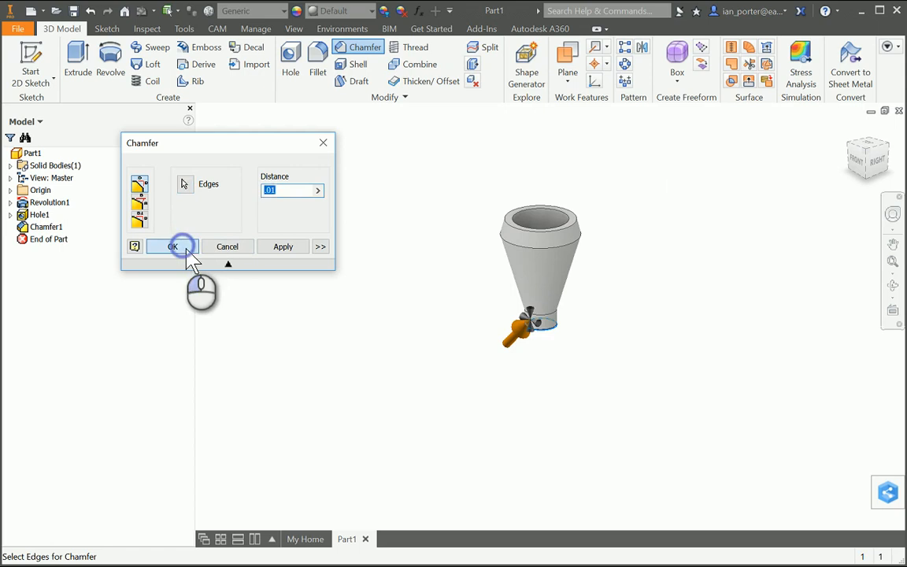
{"action": "left_click", "coordinate": [174, 246]}
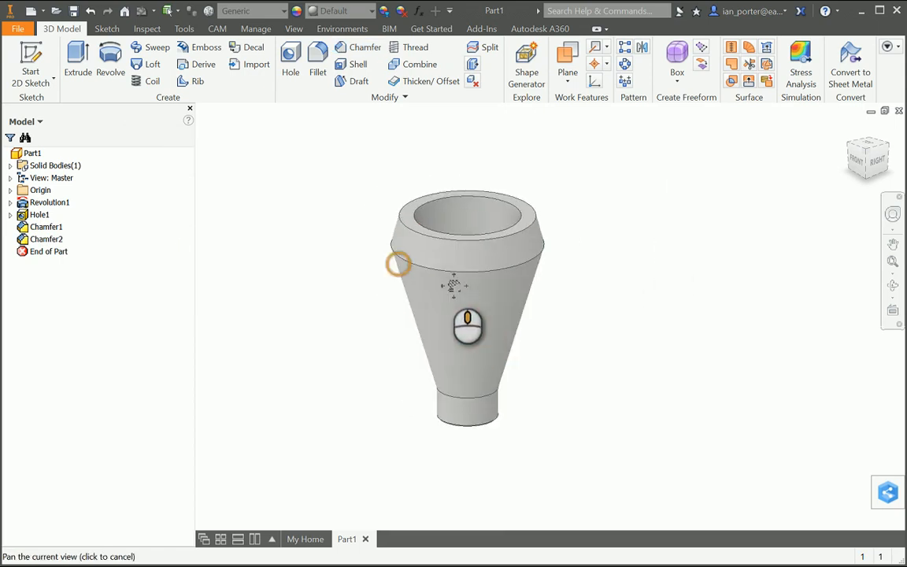